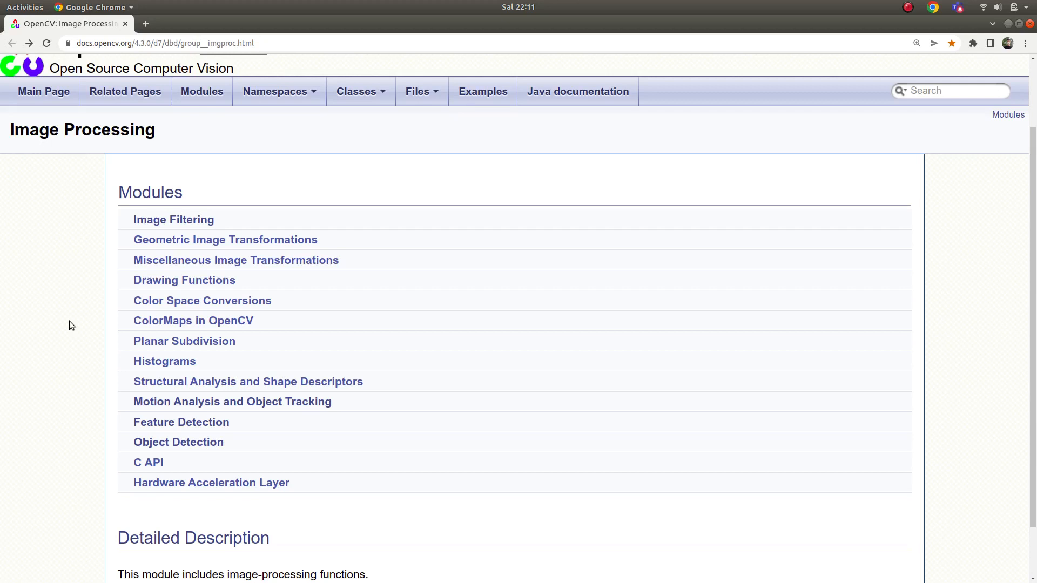
mouse_move(165, 361)
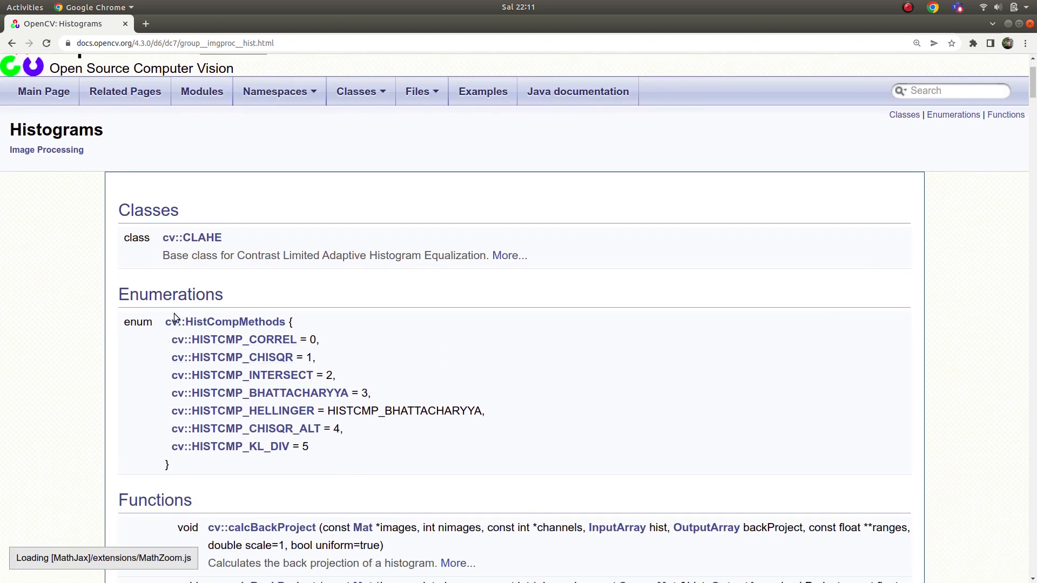
Scroll the Histograms page's function list down to cv::equalizeHist
scroll(down, 3)
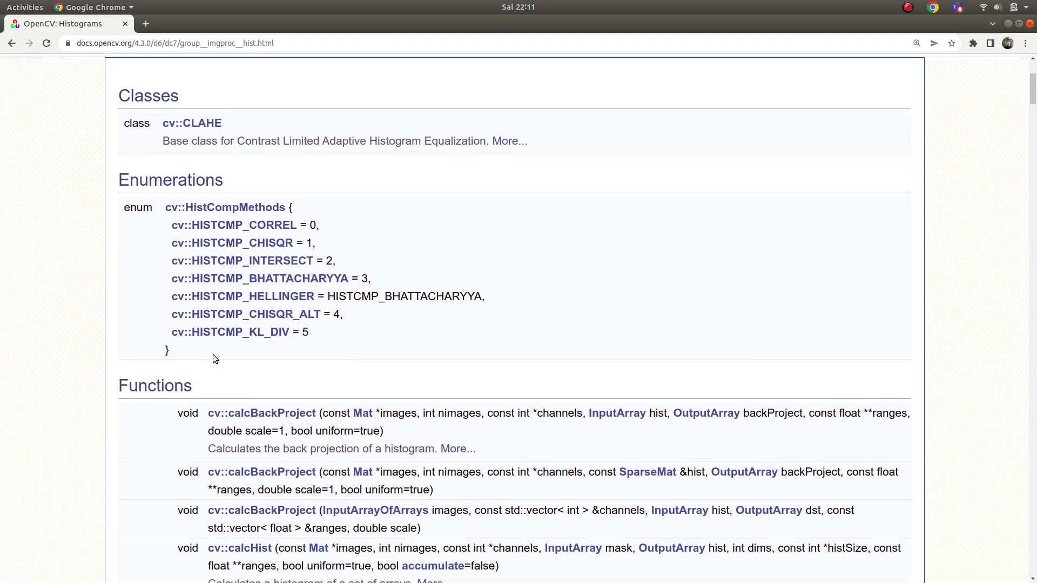
scroll(down, 3)
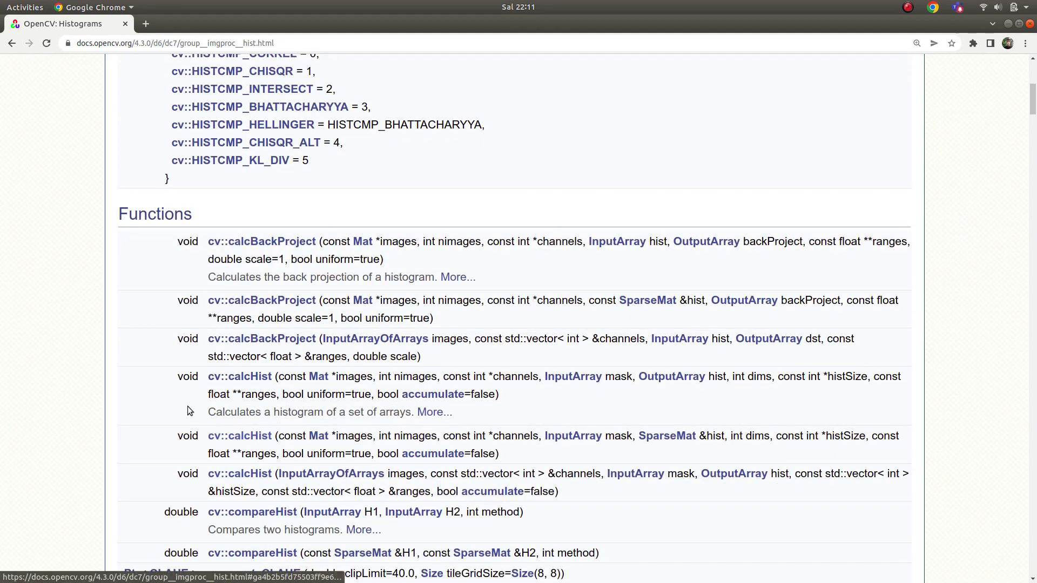
scroll(down, 3)
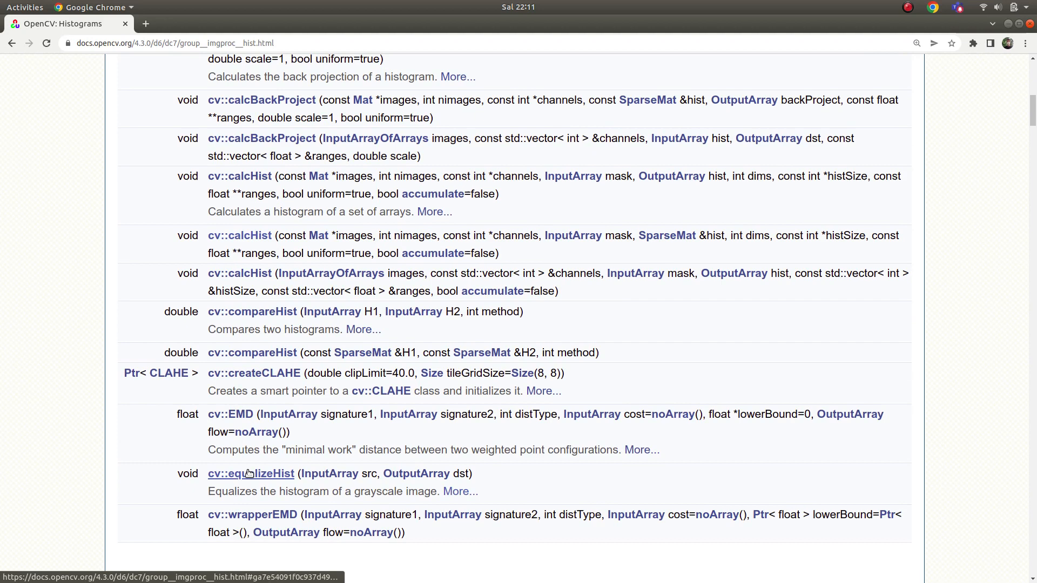
Open the equalizeHist details and highlight the '8-bit' source image requirement under Parameters
click(250, 473)
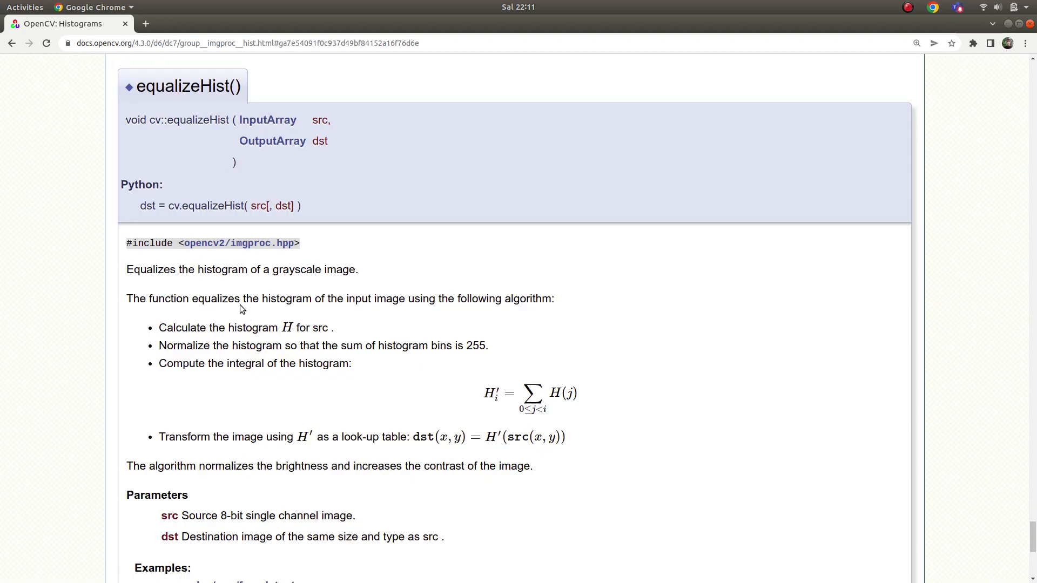
mouse_move(260, 298)
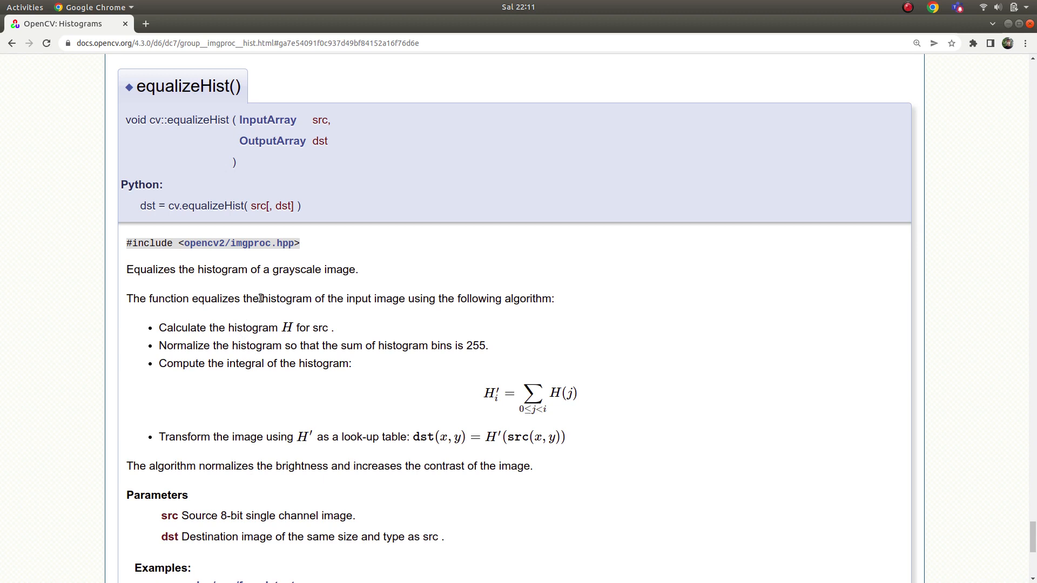
mouse_move(322, 269)
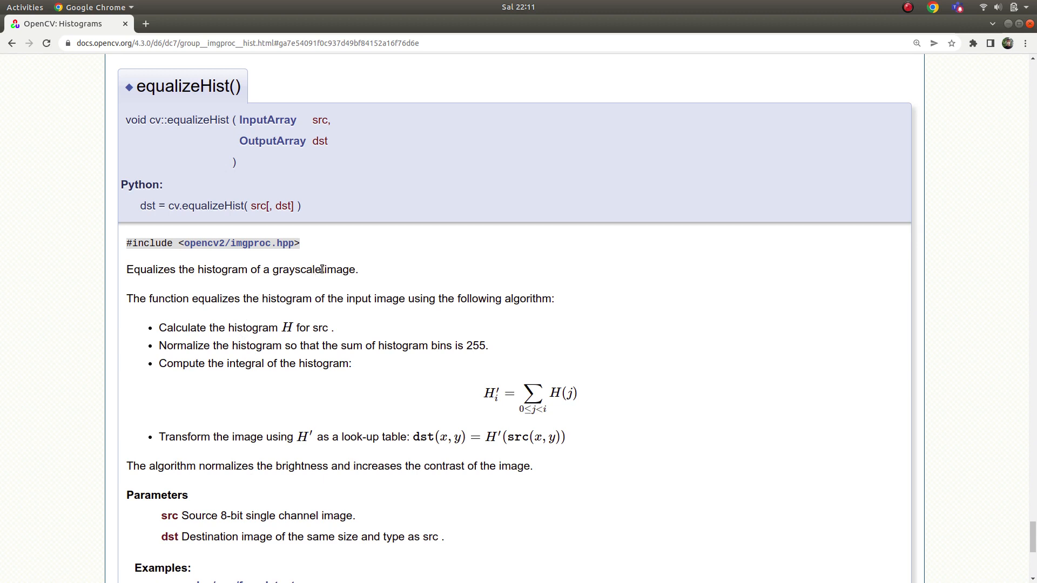
mouse_move(302, 283)
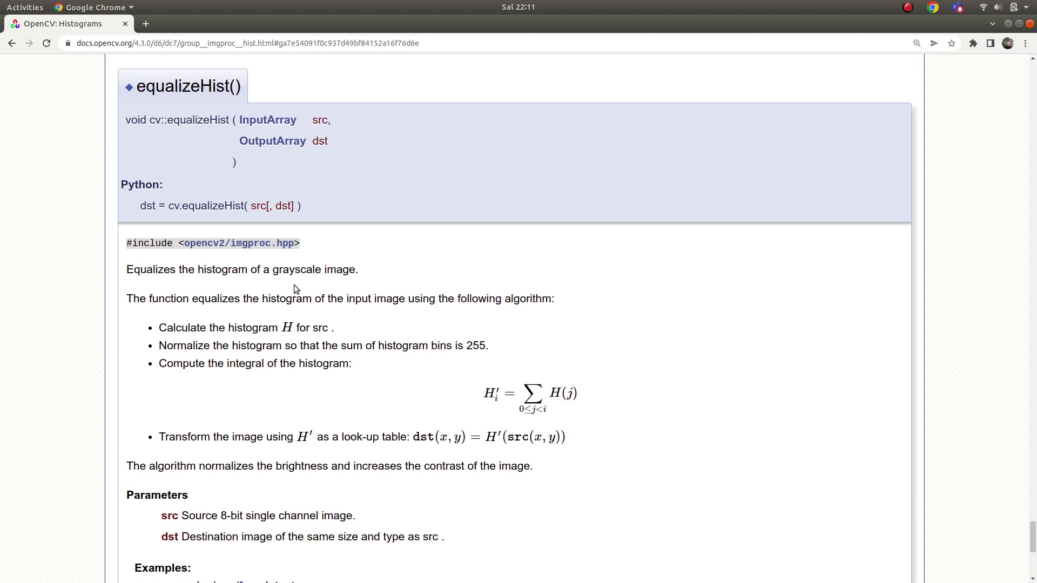
mouse_move(285, 290)
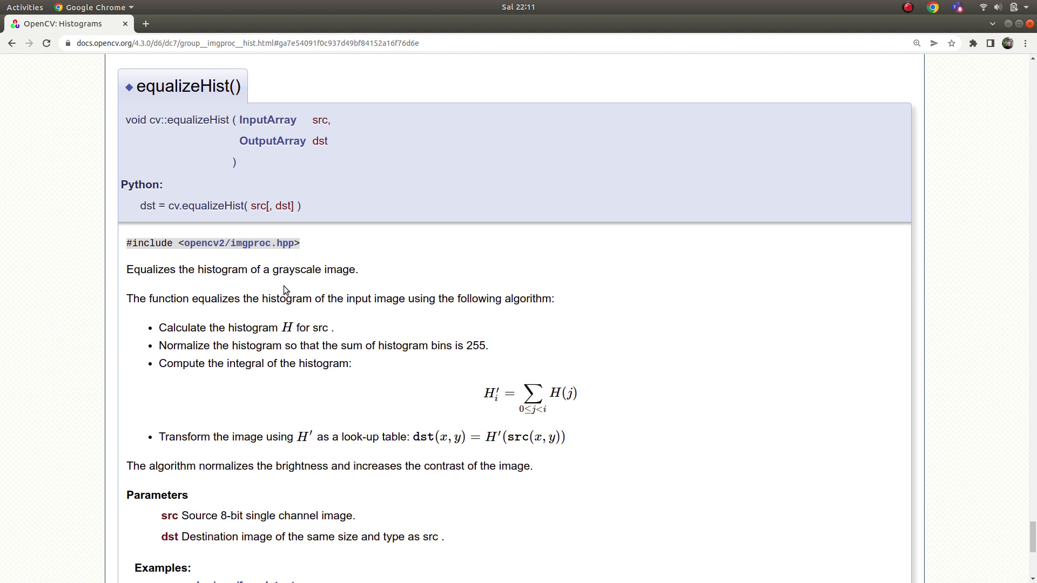
mouse_move(275, 281)
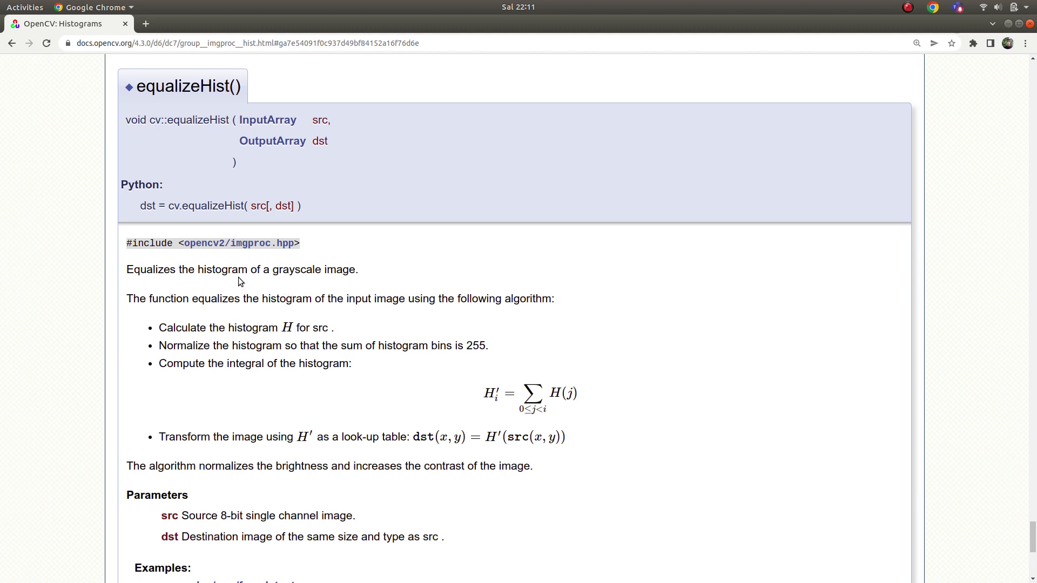
mouse_move(192, 102)
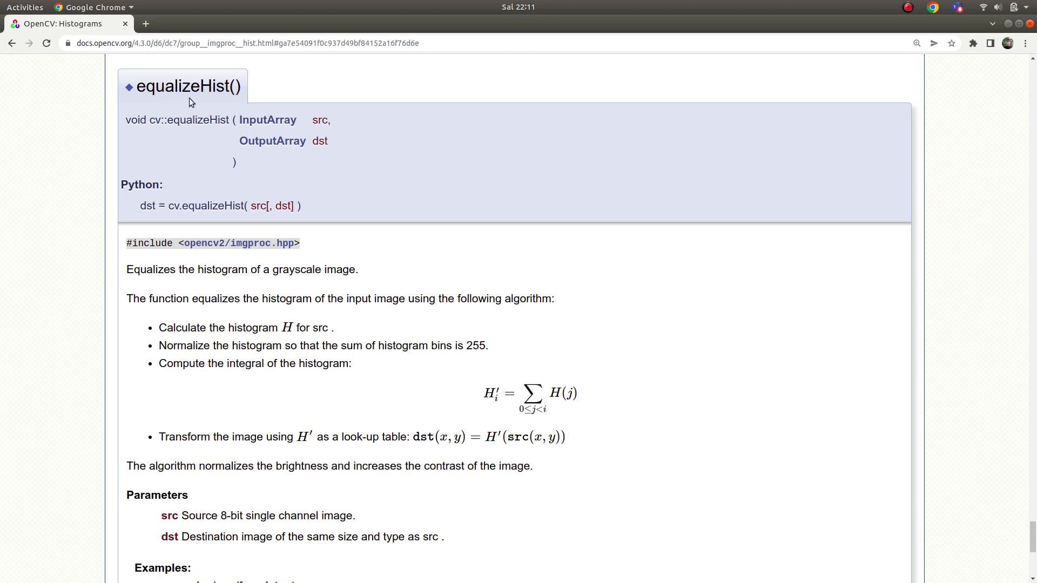
scroll(down, 3)
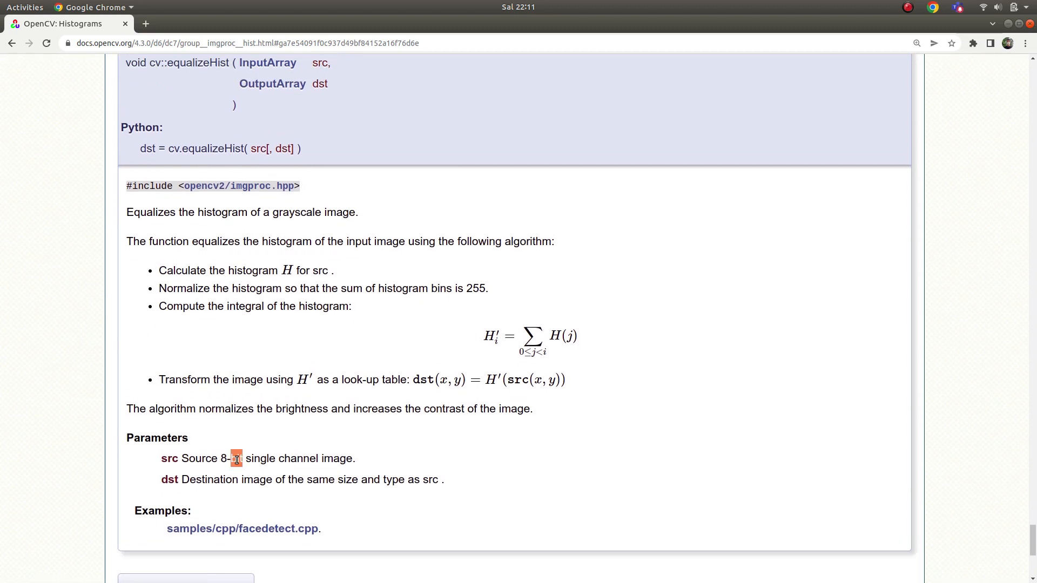
drag(235, 458, 289, 458)
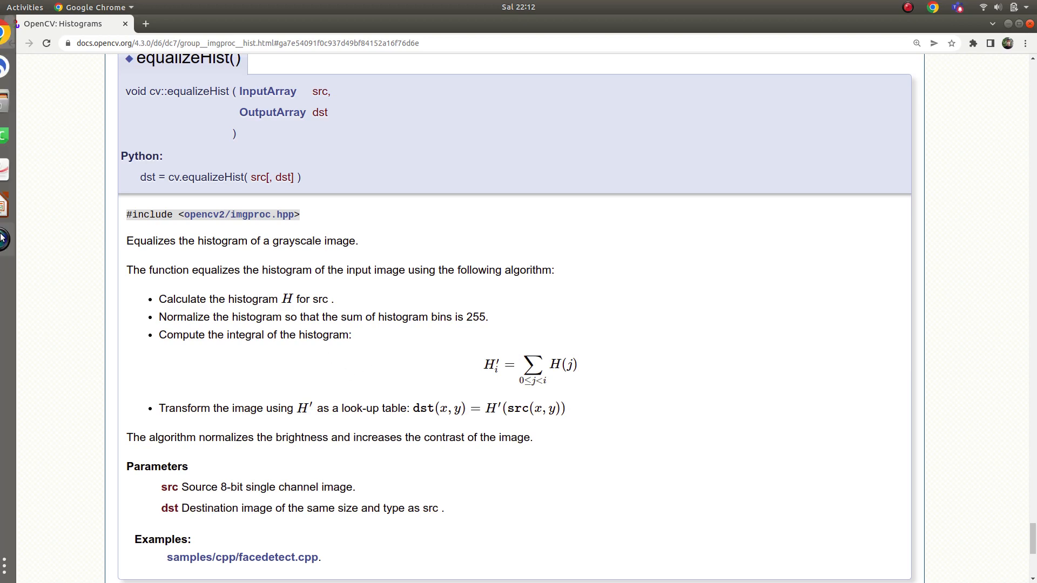
mouse_move(18, 206)
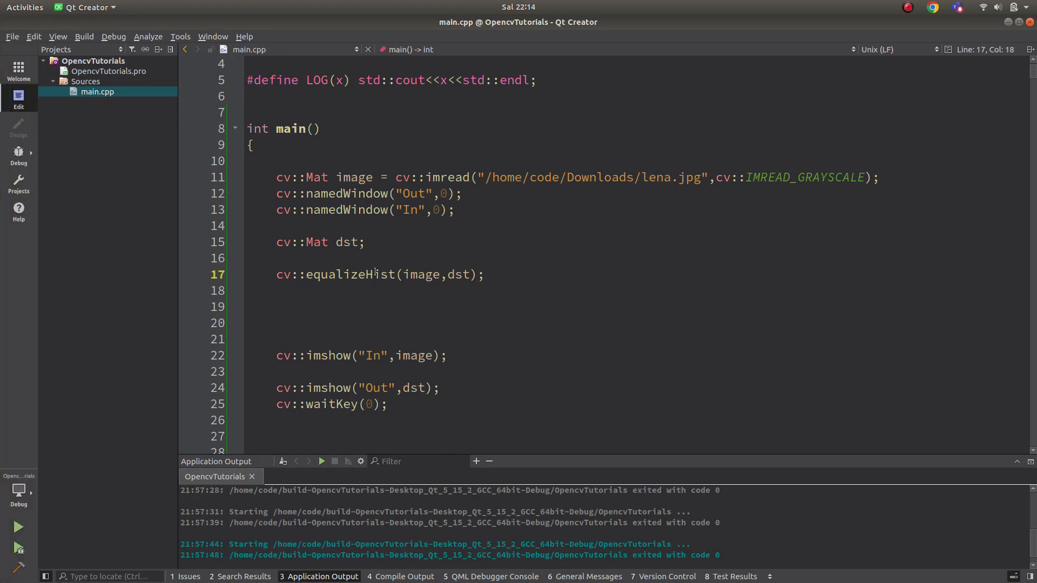
Change the imread path from lena.jpg to d.jpg
click(668, 178)
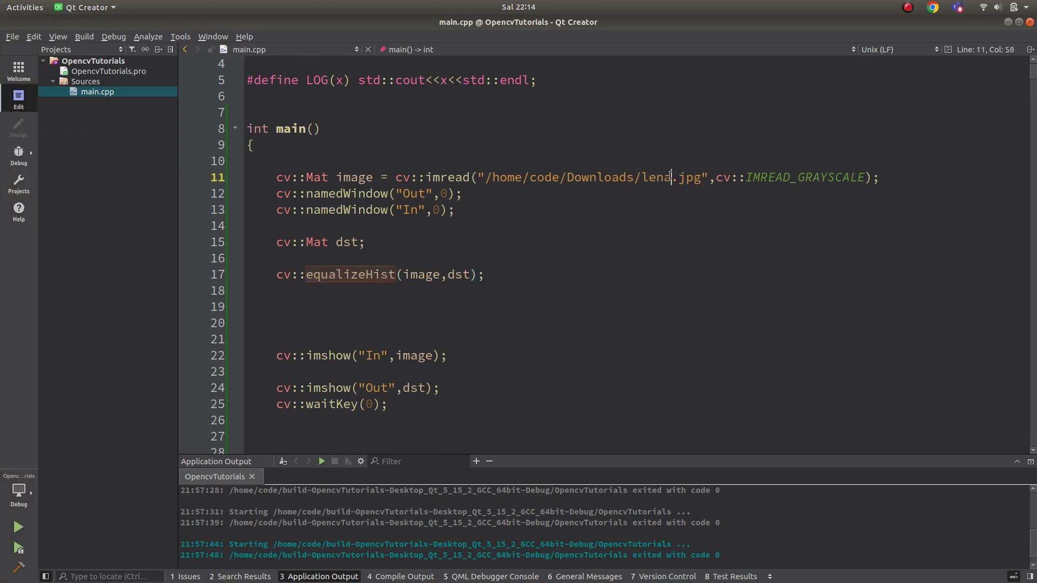
double_click(655, 177)
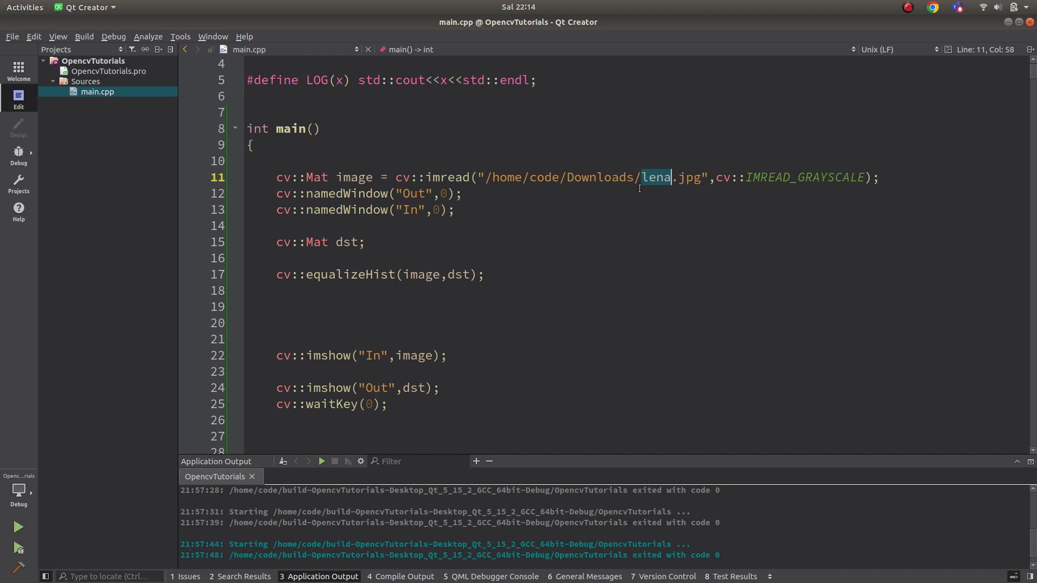
text(d)
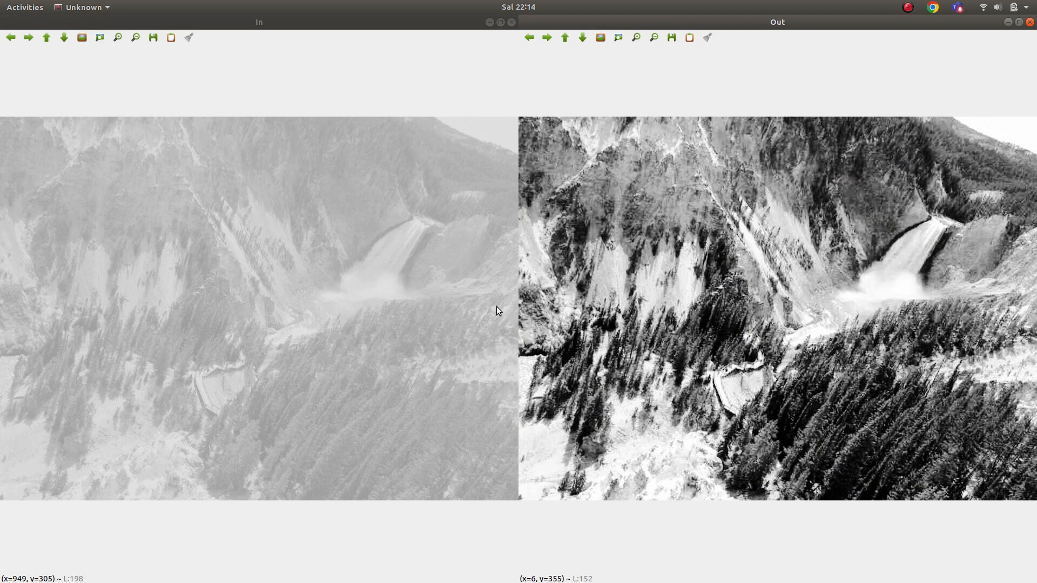
mouse_move(719, 362)
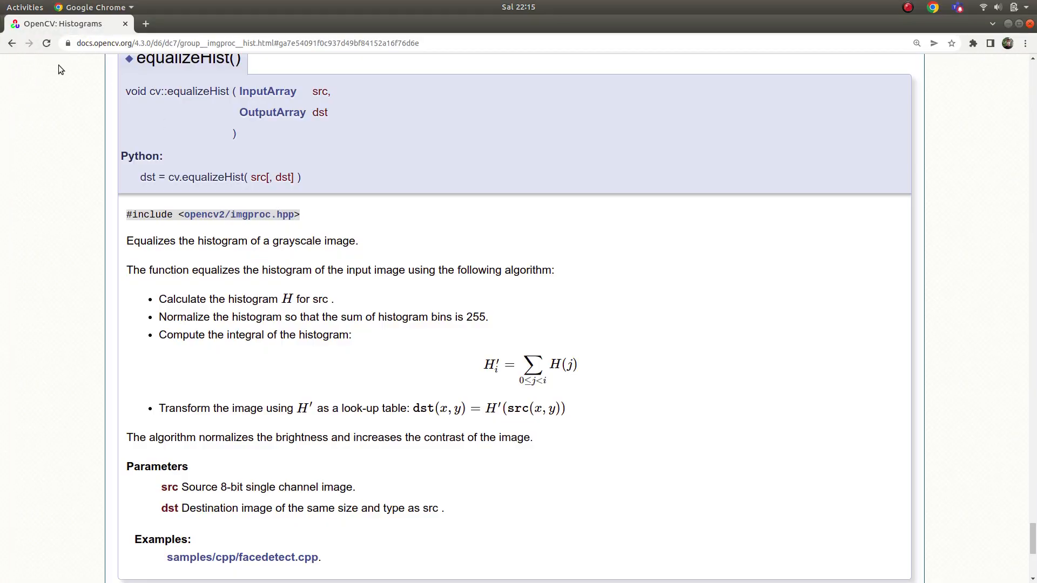
Scroll up and down around the equalizeHist entry in the docs
scroll(up, 3)
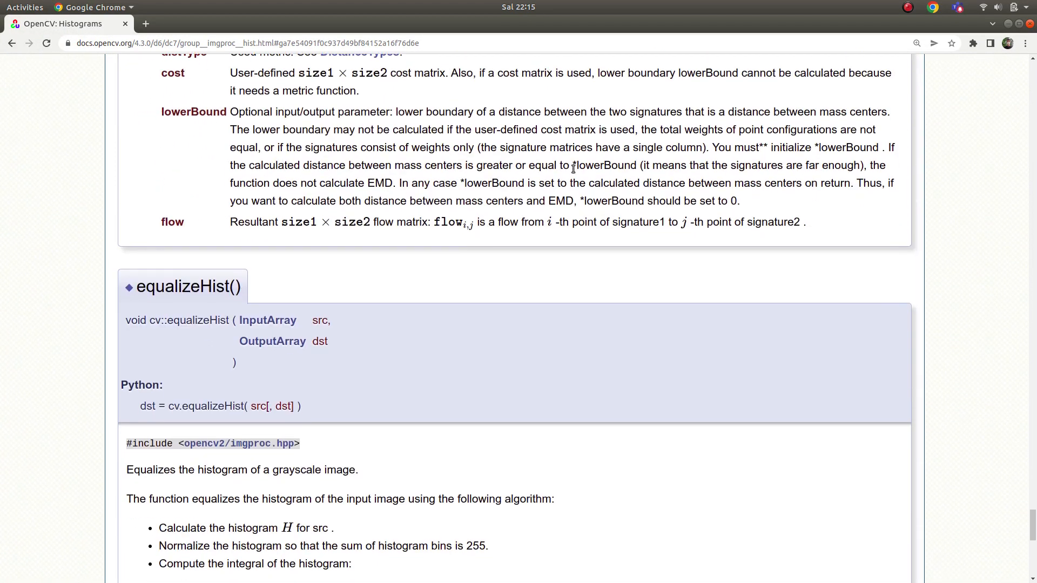
scroll(down, 3)
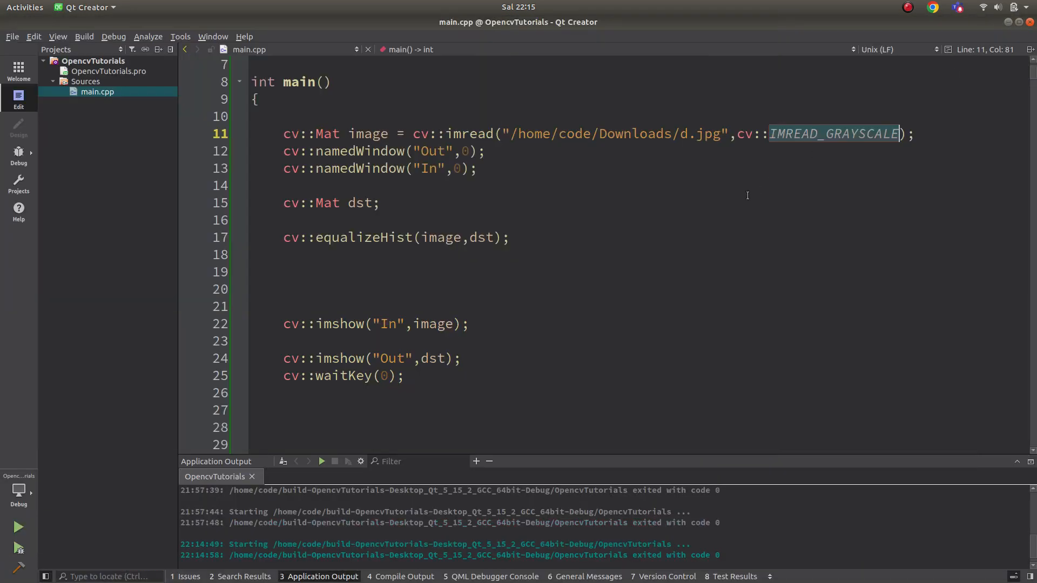
Remove the grayscale flag from imread and switch the image back to lena.jpg
click(380, 203)
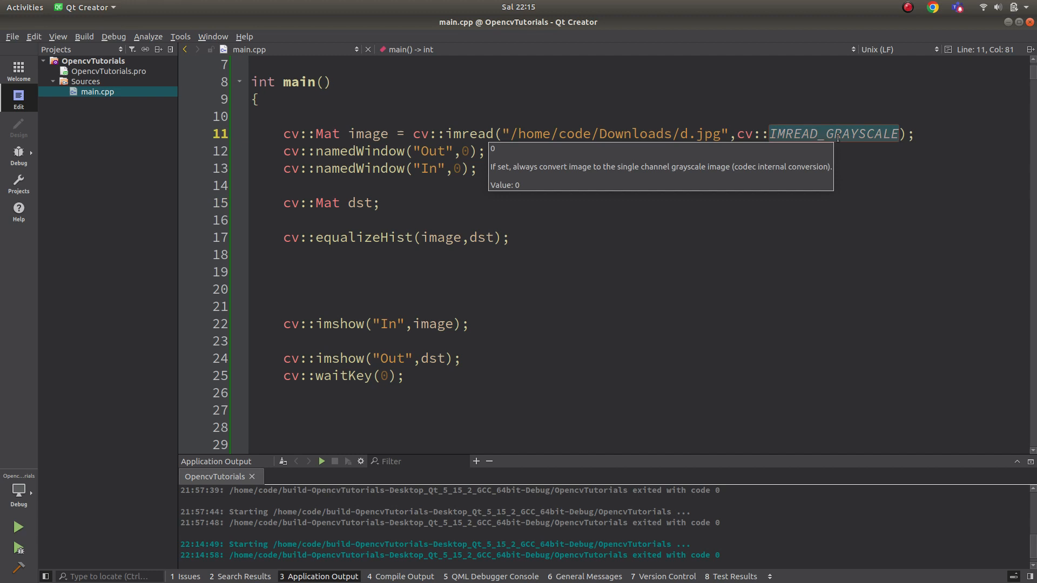
key(Delete)
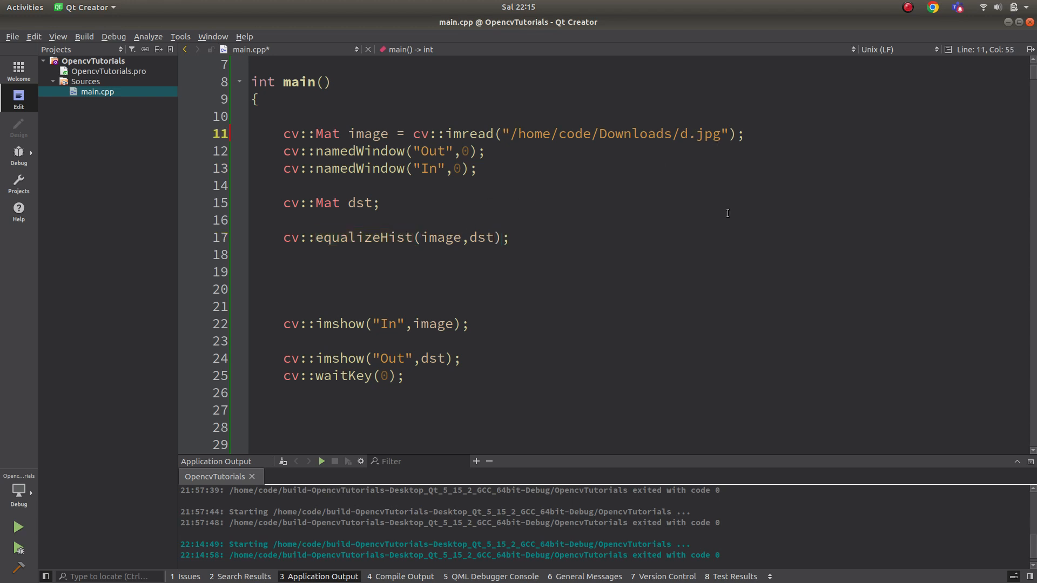
text(lena)
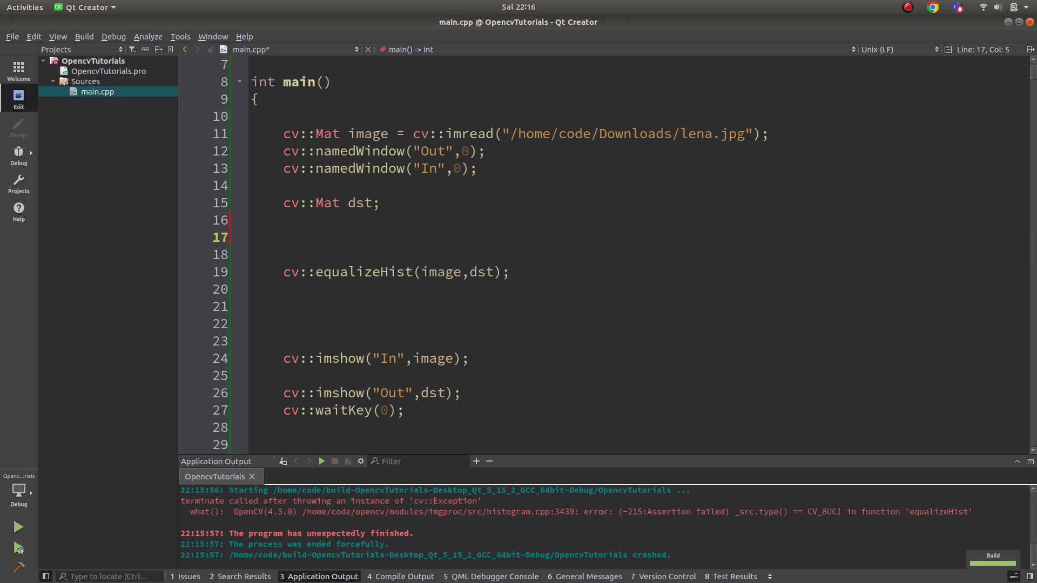
Declare std::vector<cv::Mat> channels and add cv::split(image, channels)
text(std::v)
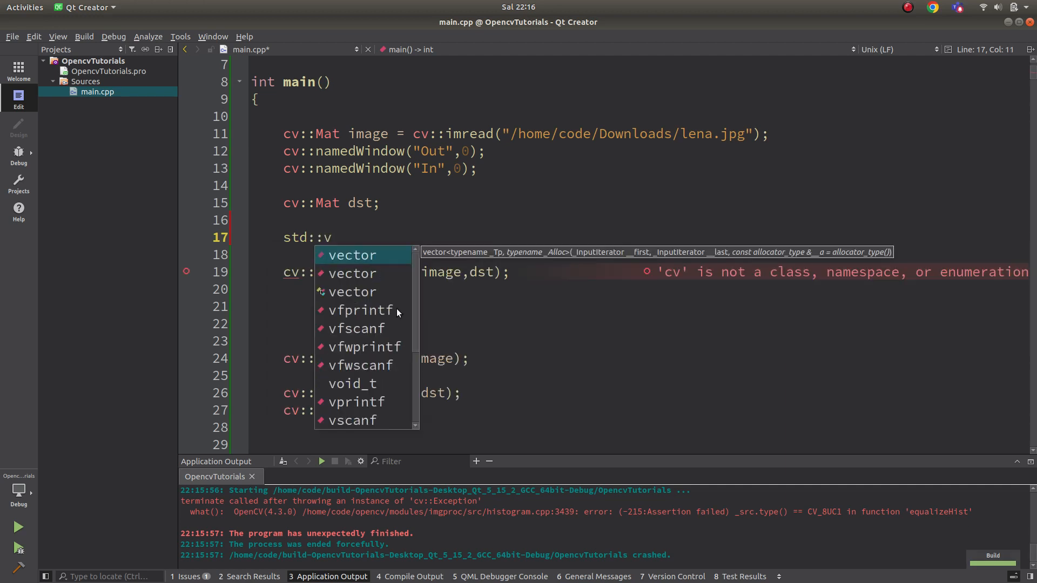
text(ector<c)
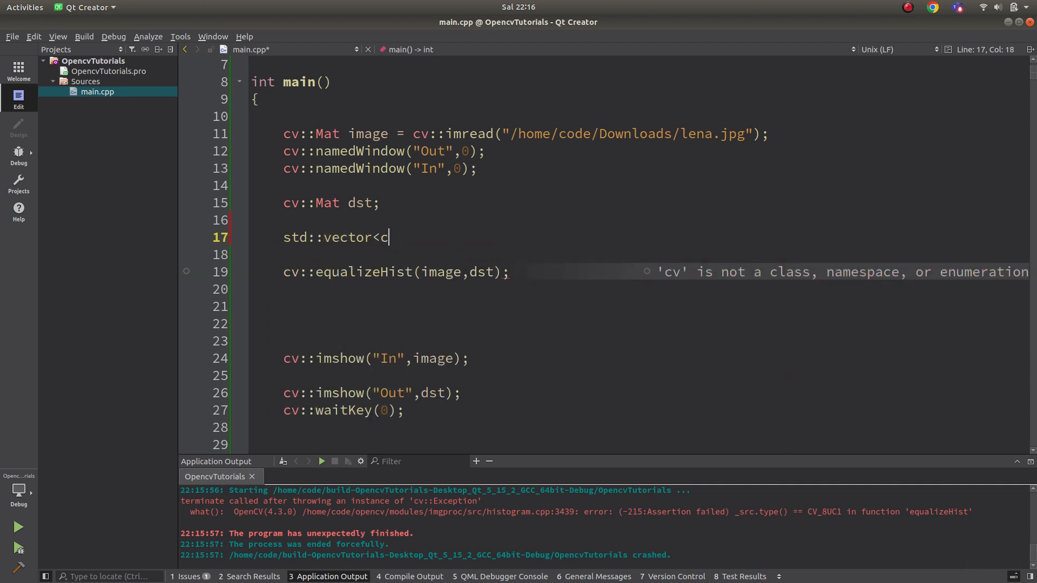
text(v::Mat>)
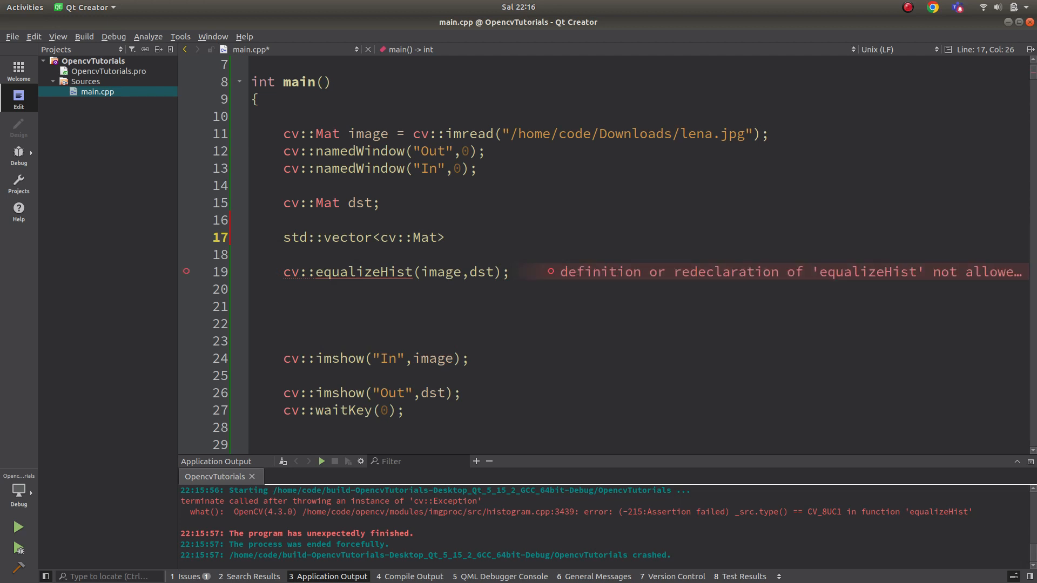
text(channels;)
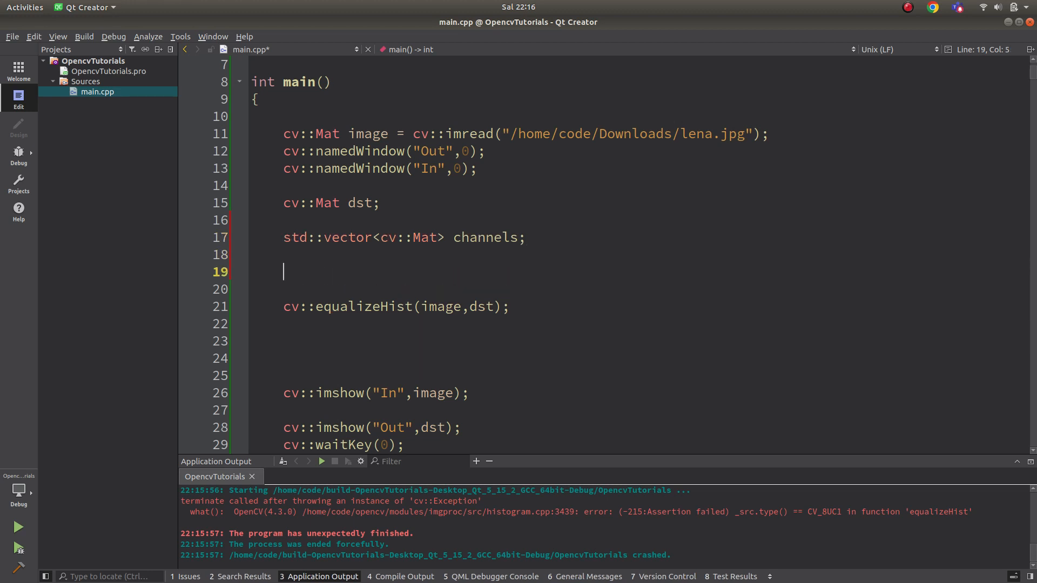
text(cv::)
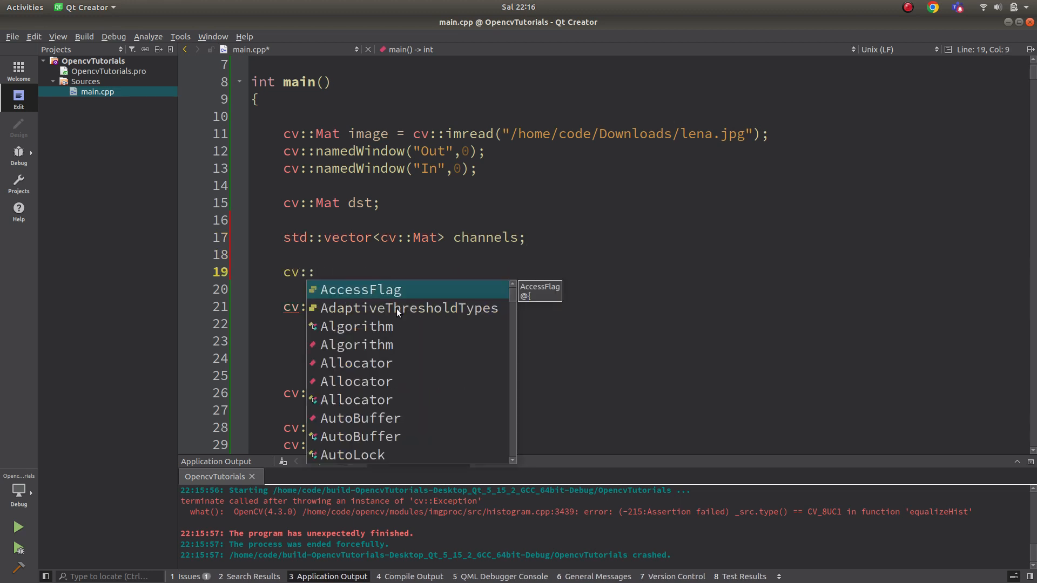
text(split()
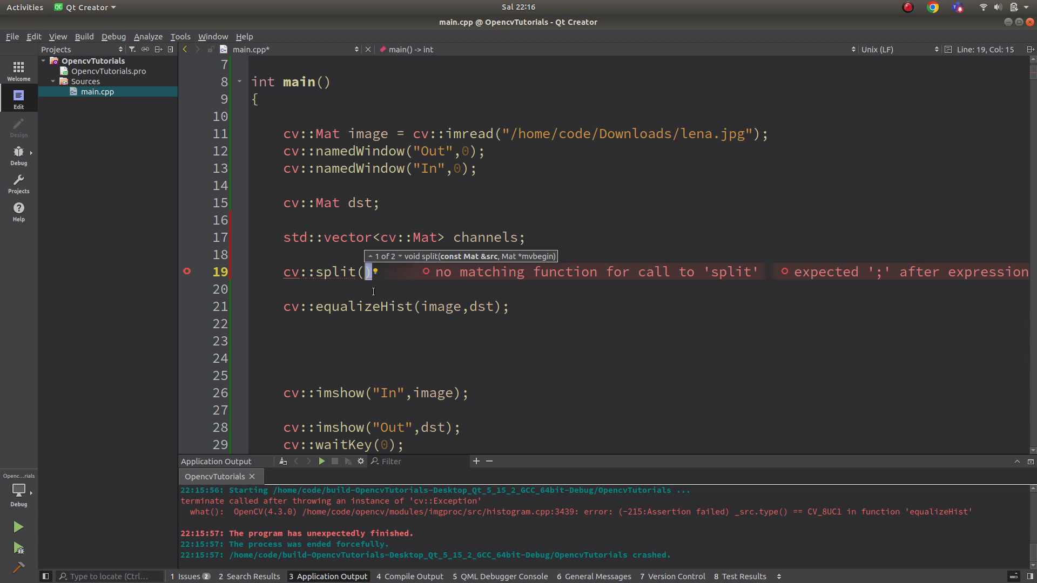
text(image)
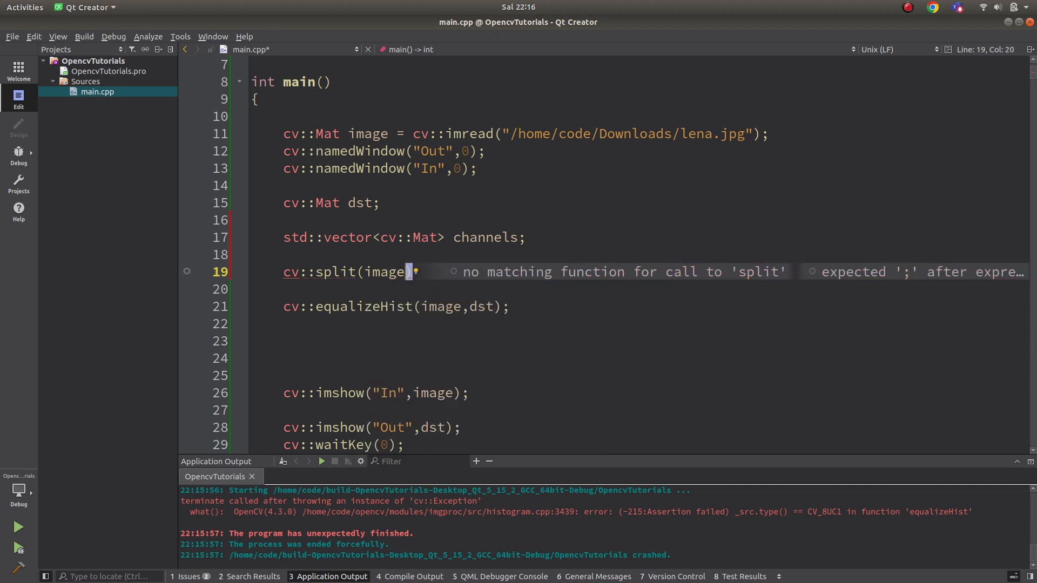
text(channels)
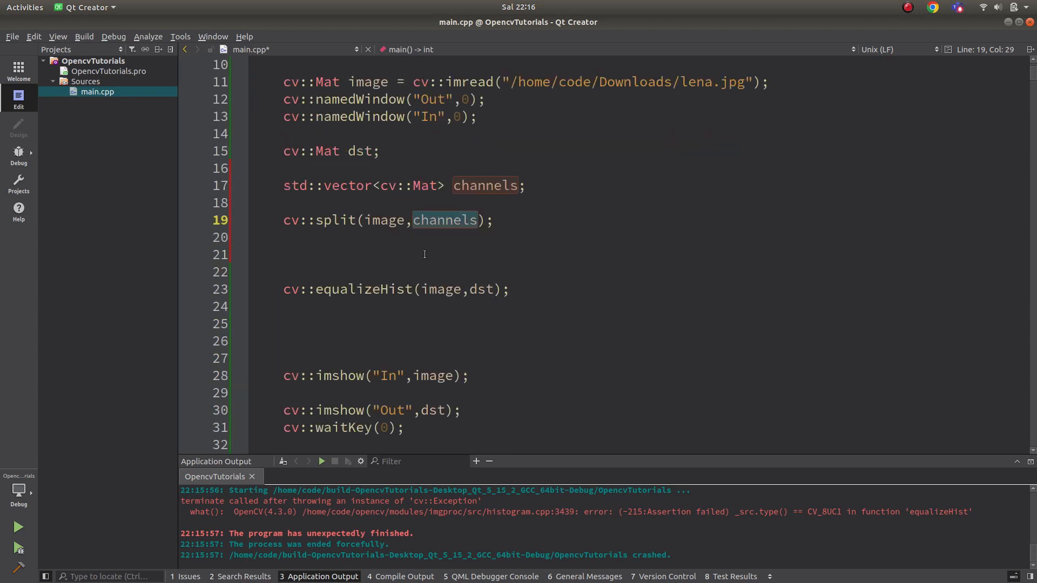
text(cv::M)
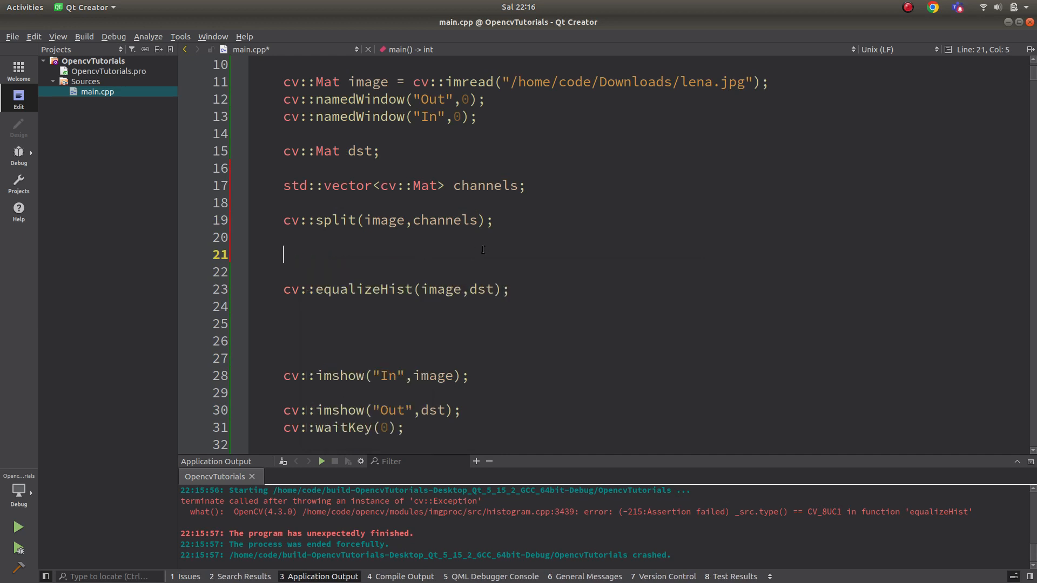
Write equalizeHist calls for channels[0], channels[1] and channels[2], each output back into its channel
text(channels[0)
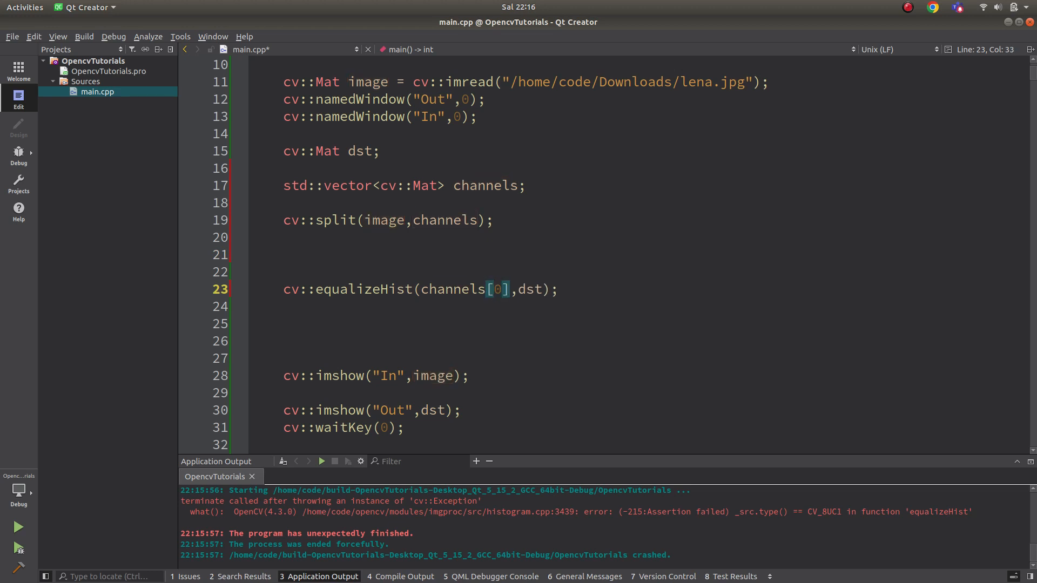
text(ch)
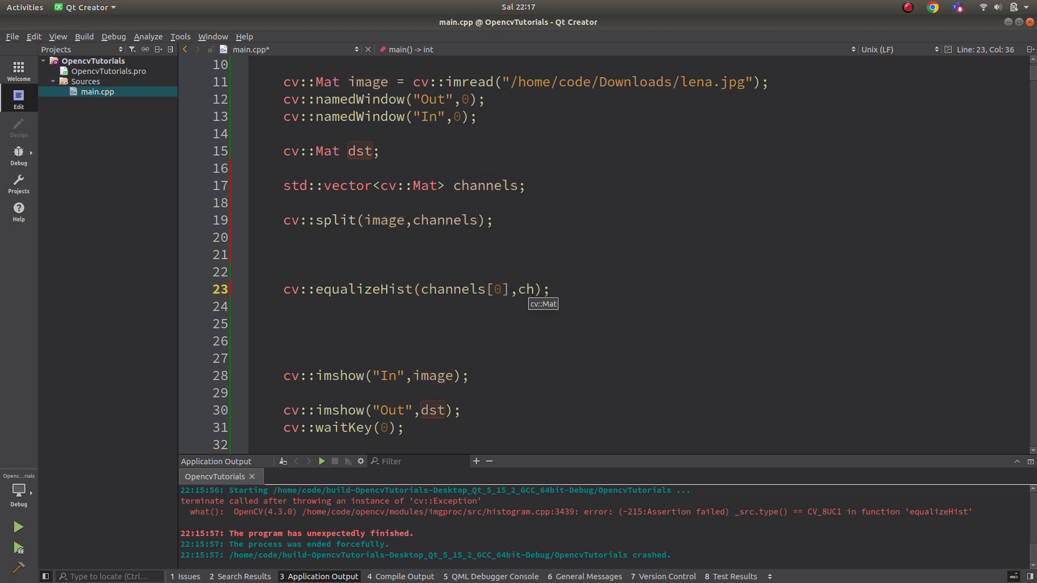
text(channels[0)
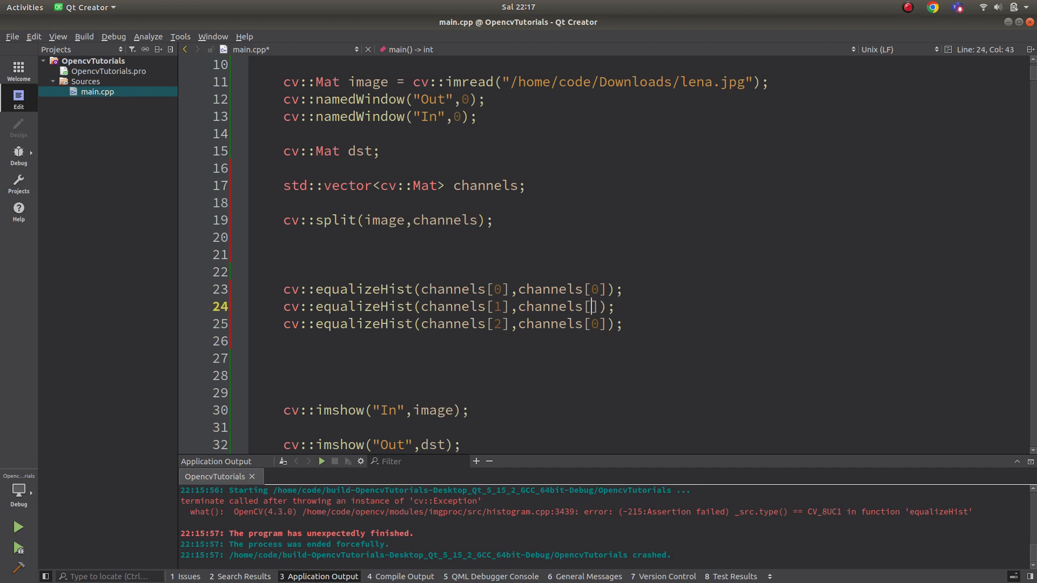
text(2)
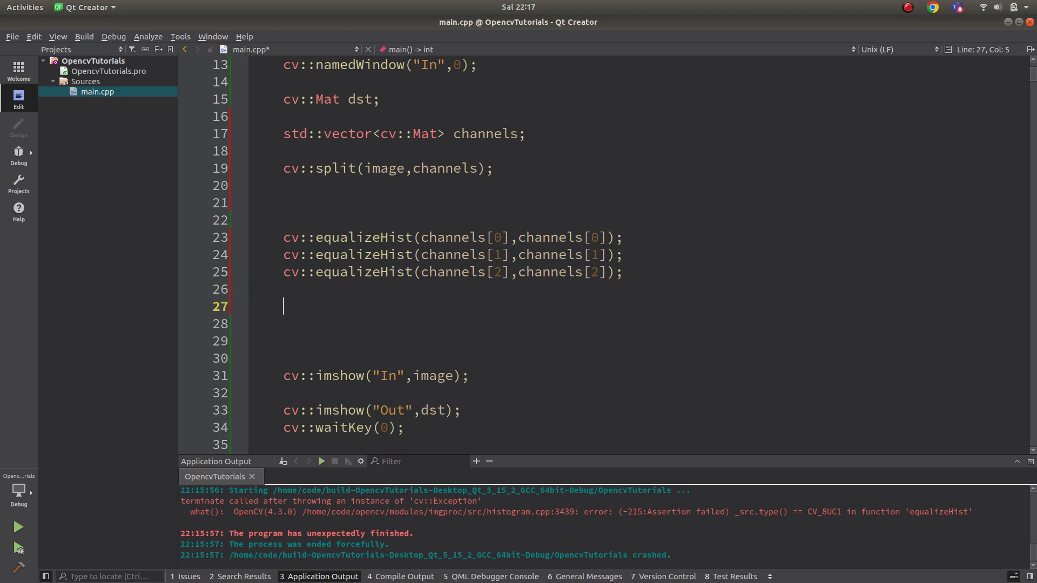
Add cv::merge(channels, dst) and run the program to view lena's colour-equalized output
text(cv::merge())
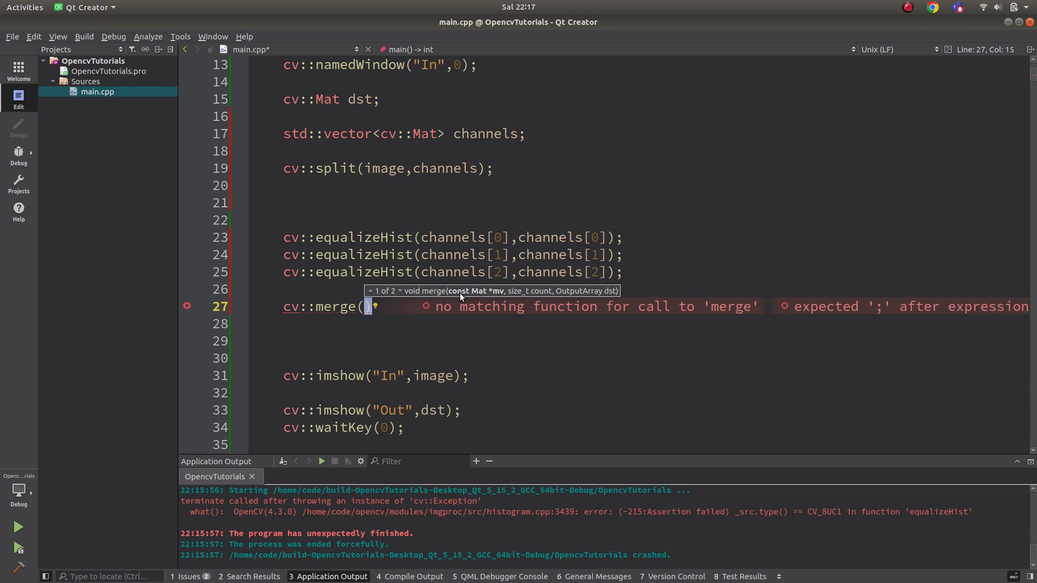
text(cha)
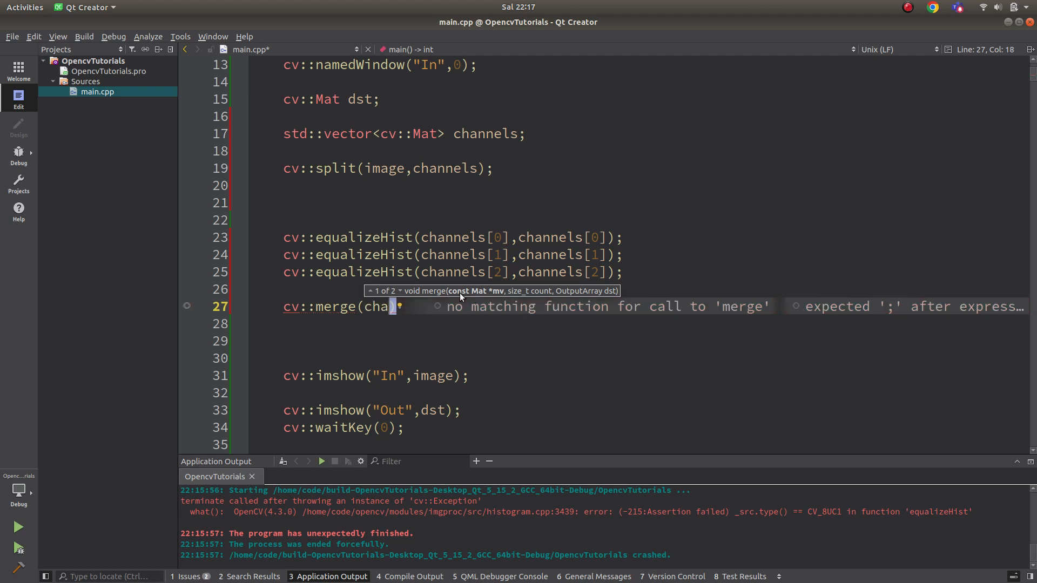
text(nnels,)
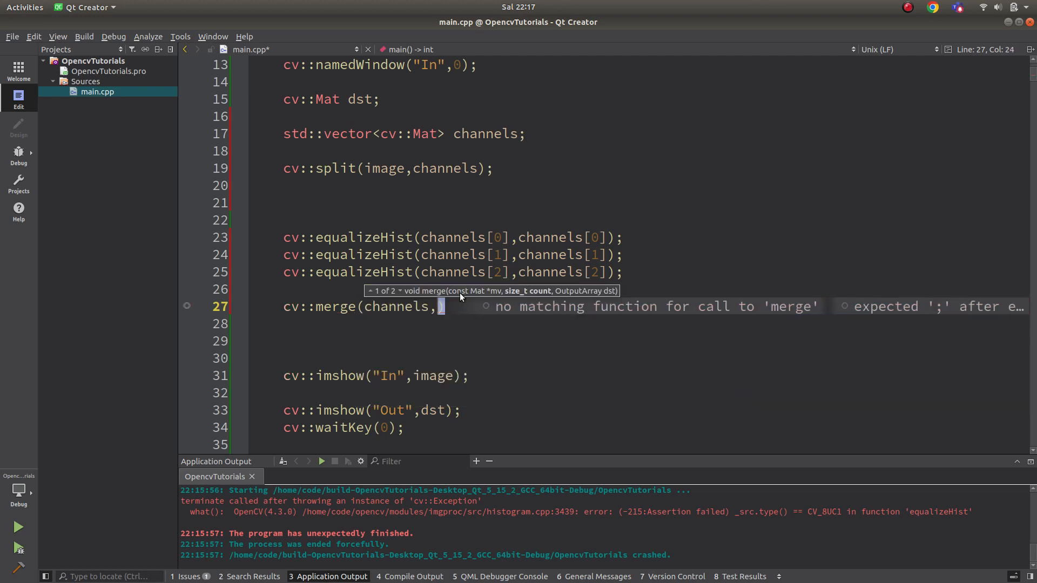
text(dst);)
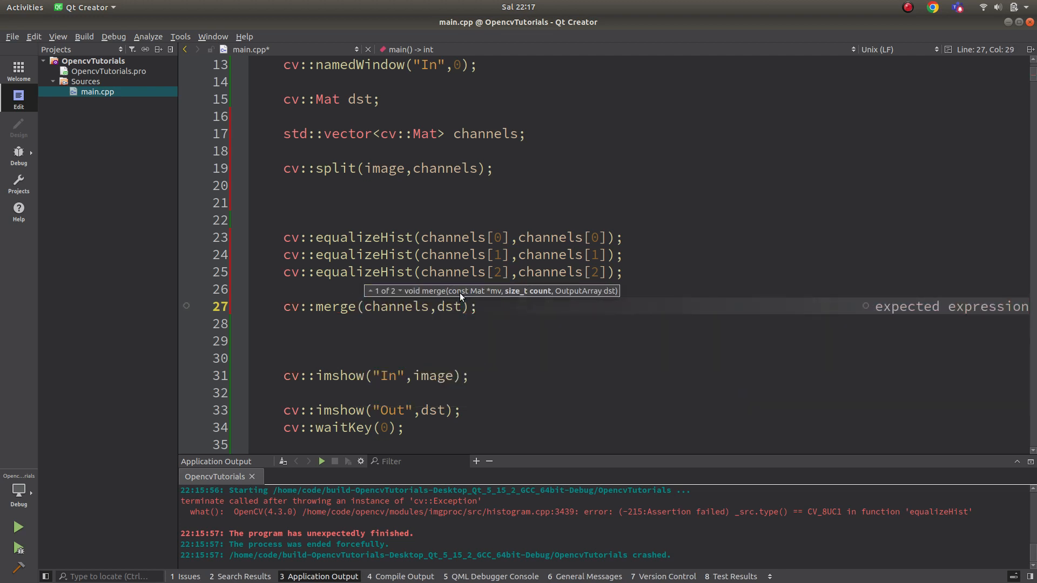
click(18, 527)
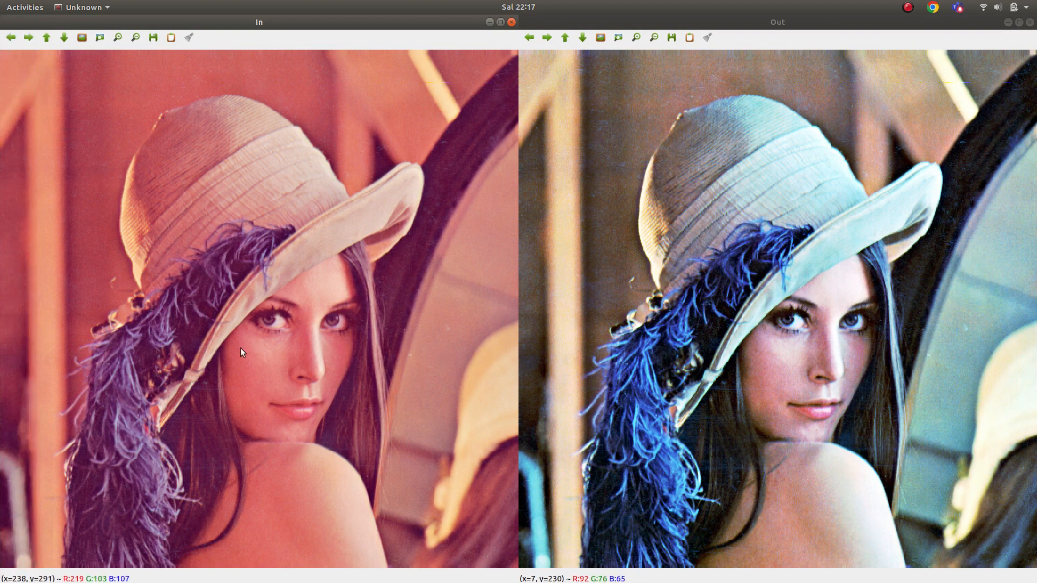
mouse_move(314, 344)
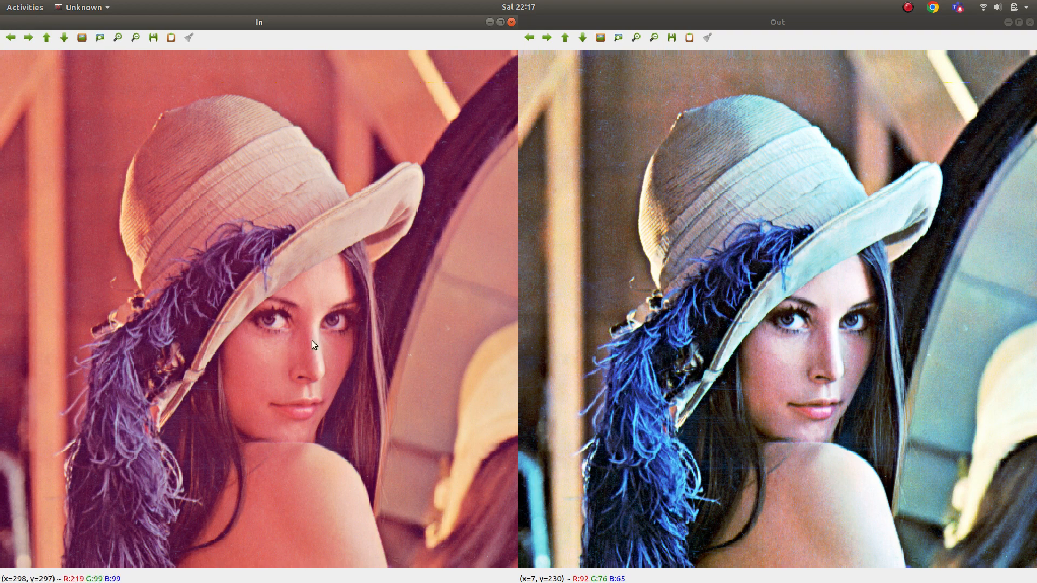
mouse_move(704, 322)
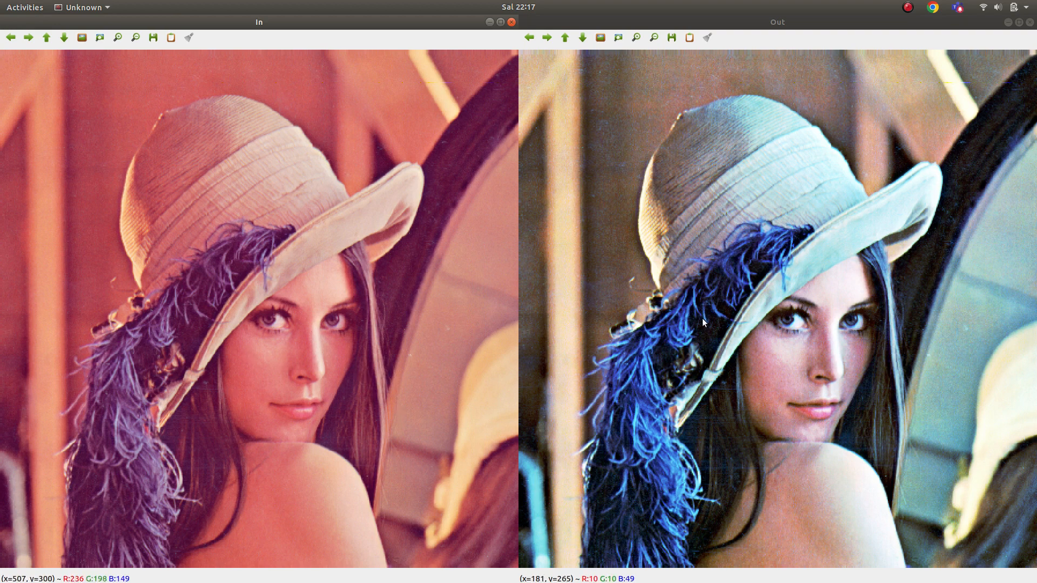
mouse_move(645, 306)
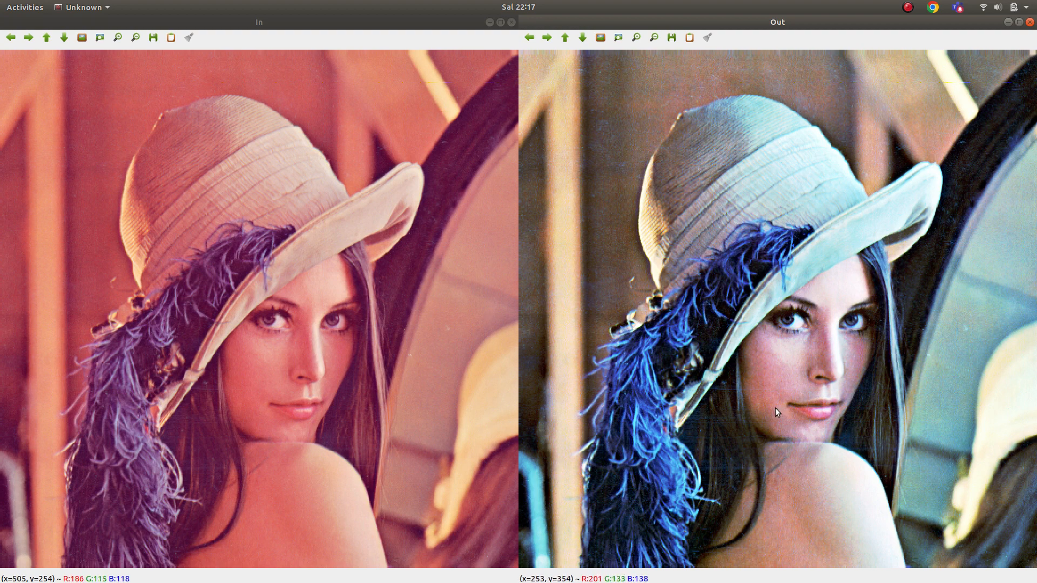
mouse_move(683, 318)
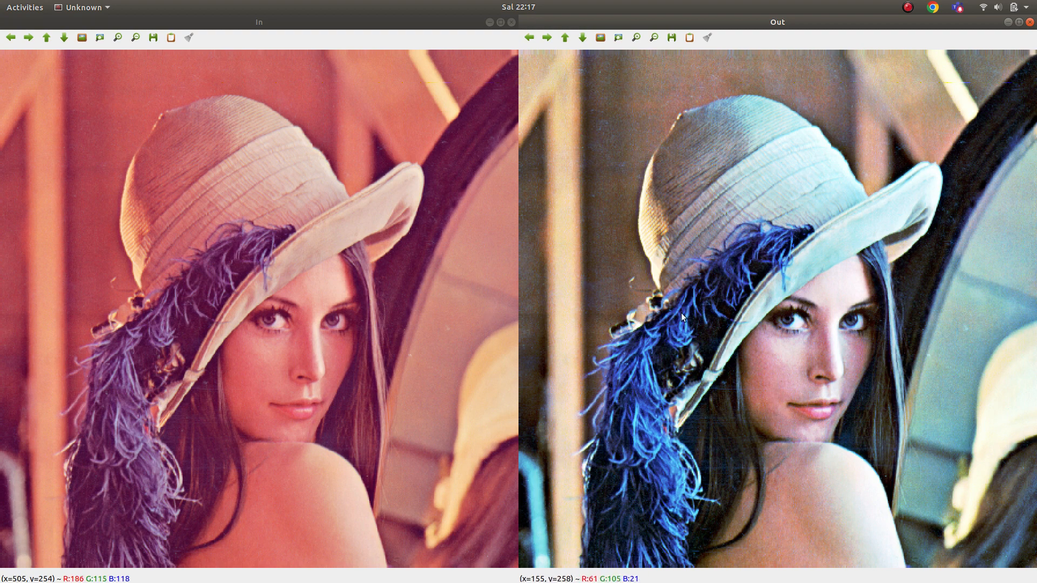
mouse_move(292, 270)
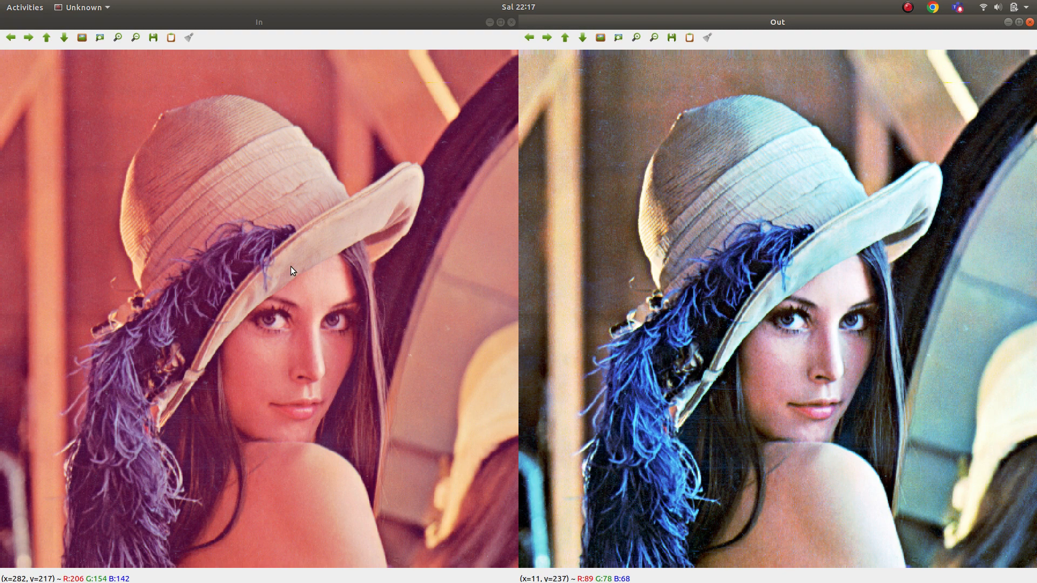
mouse_move(363, 324)
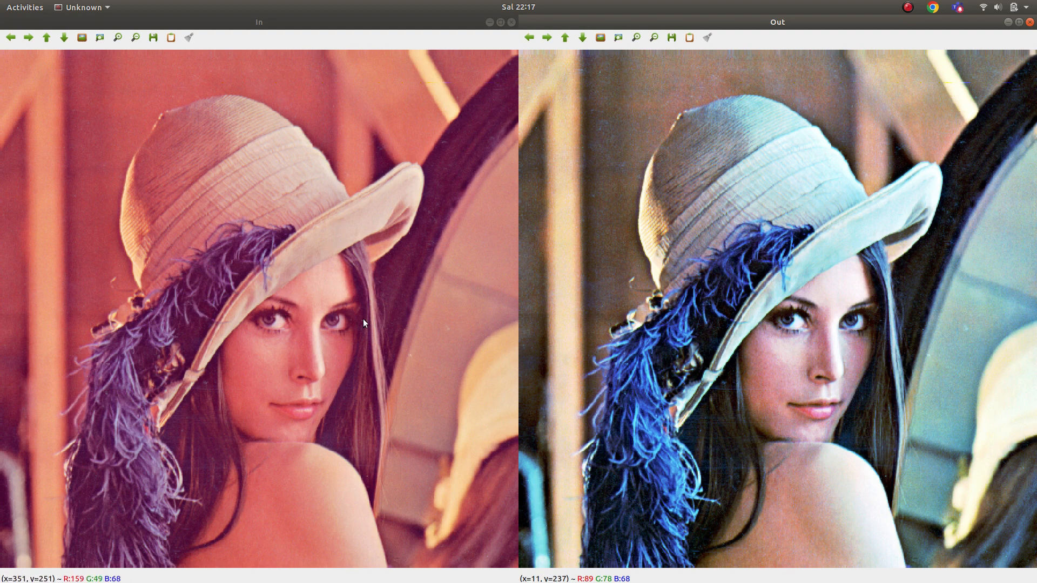
mouse_move(324, 421)
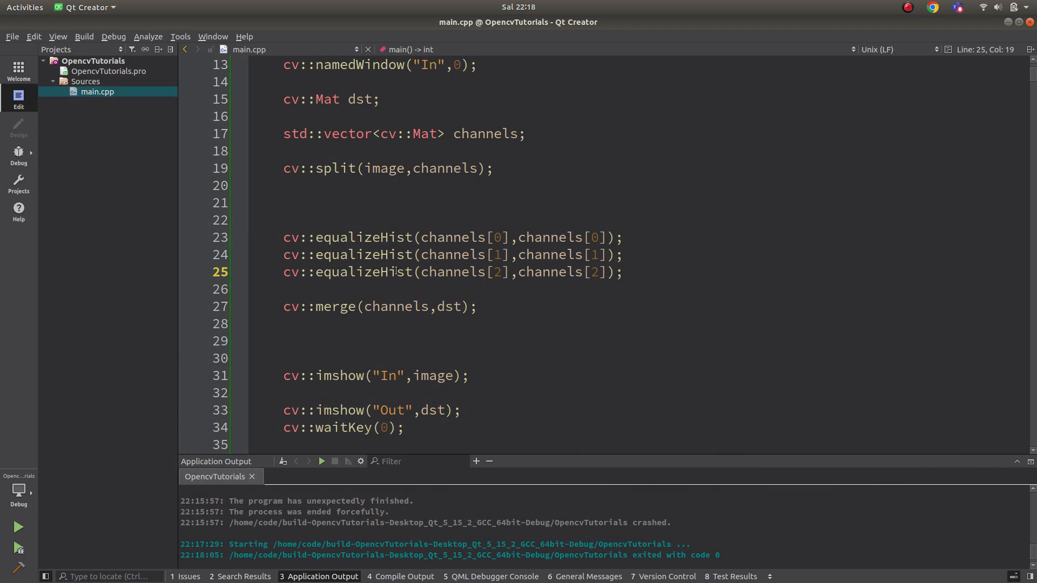
scroll(up, 3)
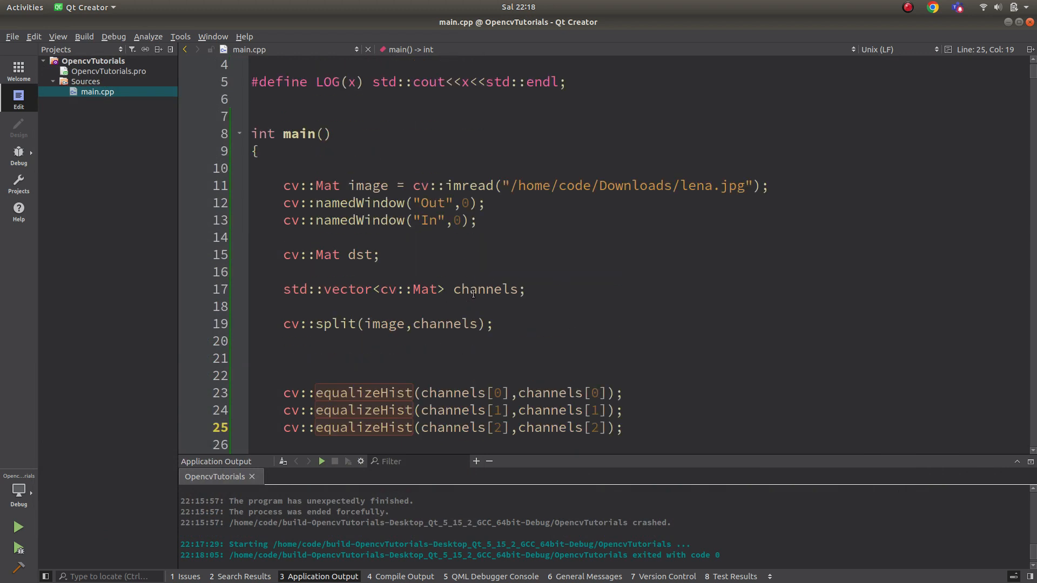
scroll(down, 3)
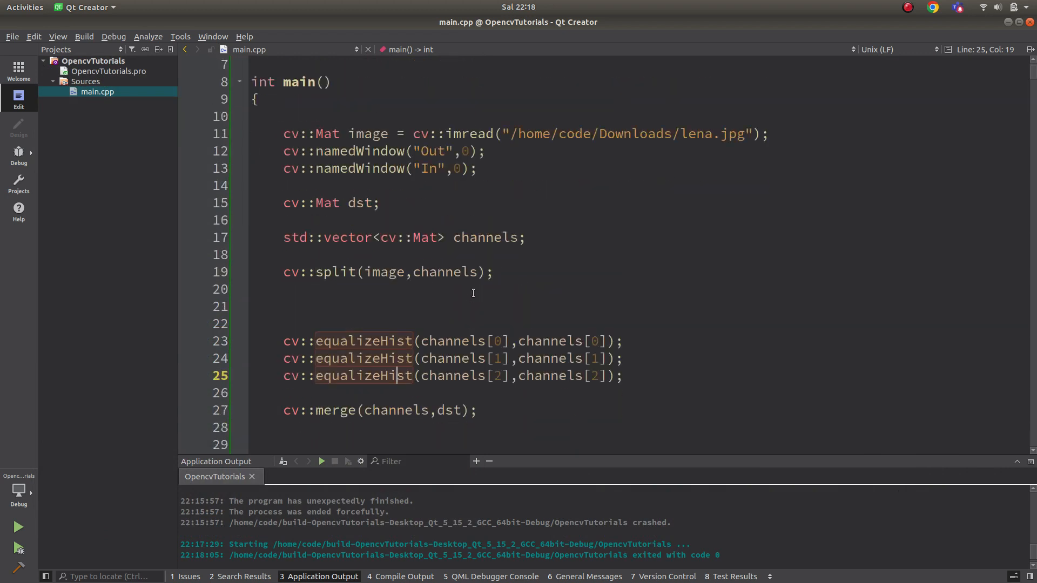
scroll(down, 3)
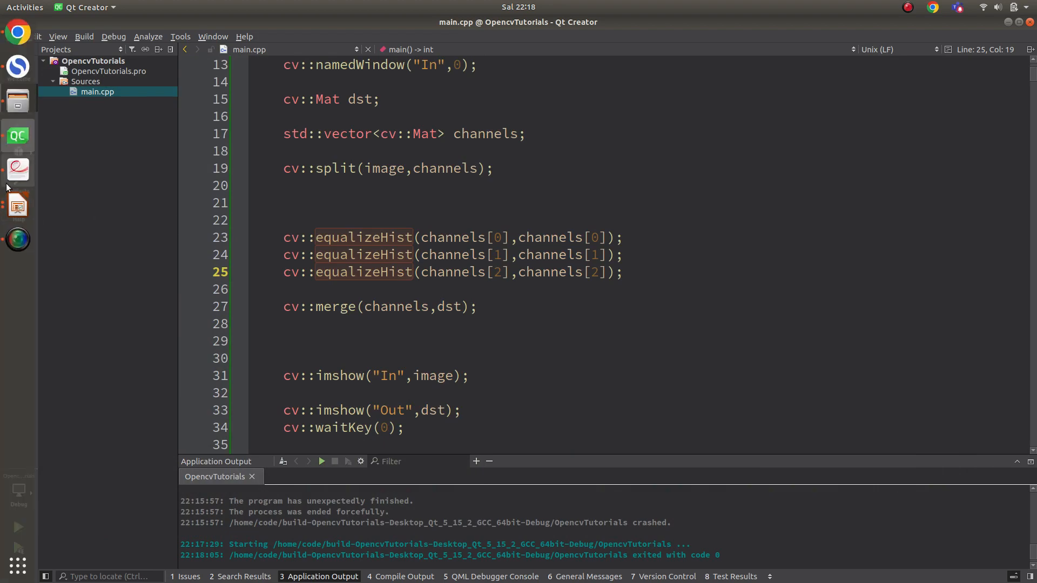